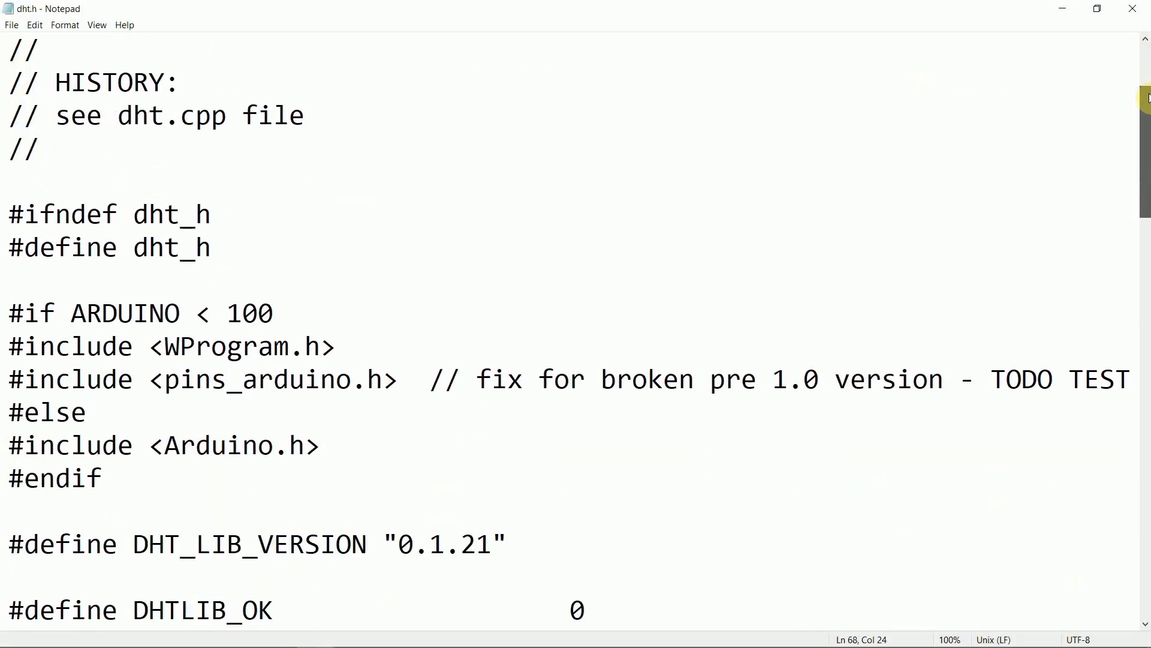
Add DHTlib.zip from the Desktop as a ZIP library.
{"action": "scroll", "scroll_direction": "down", "scroll_amount": 3}
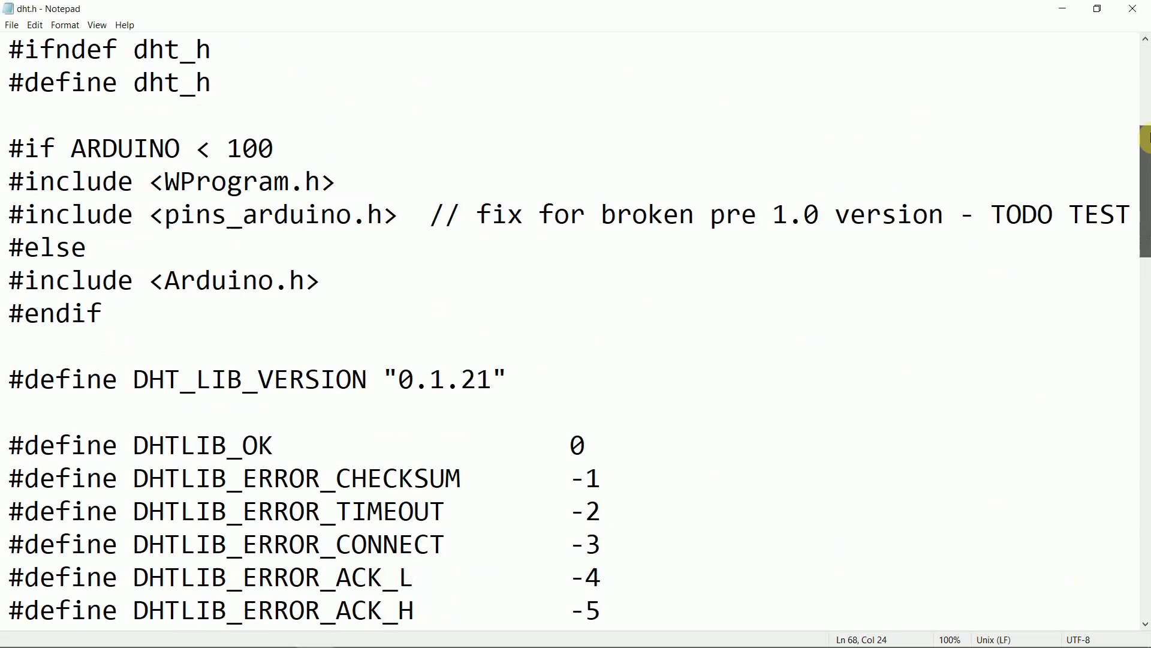
{"action": "scroll", "scroll_direction": "down", "scroll_amount": 3}
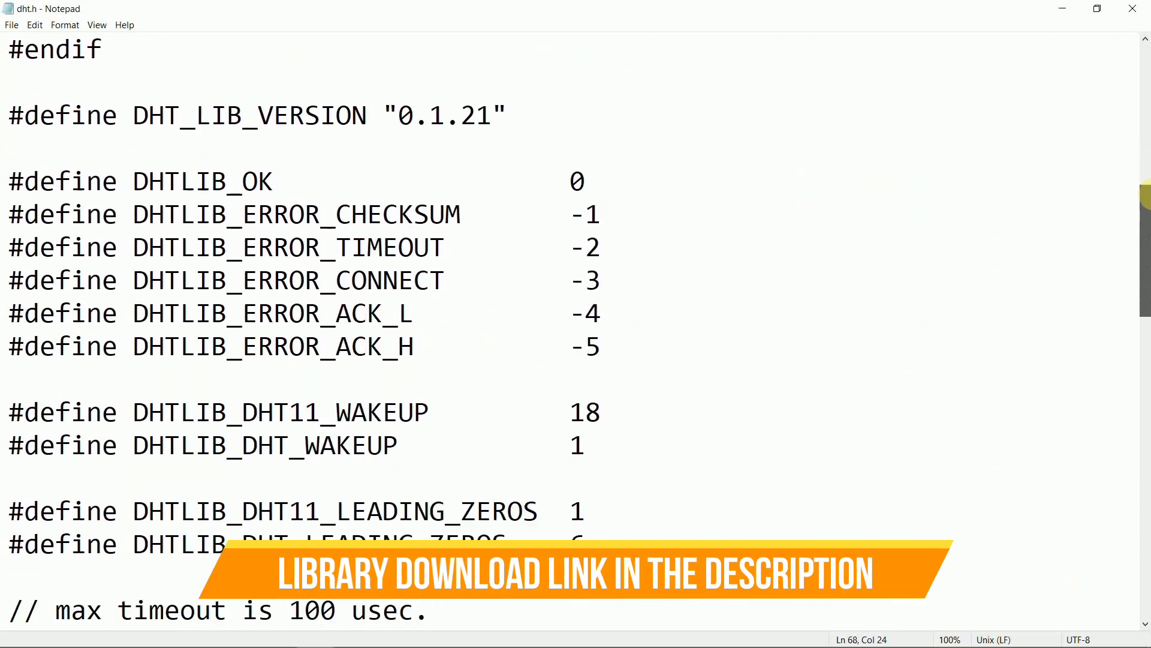
{"action": "scroll", "scroll_direction": "down", "scroll_amount": 3}
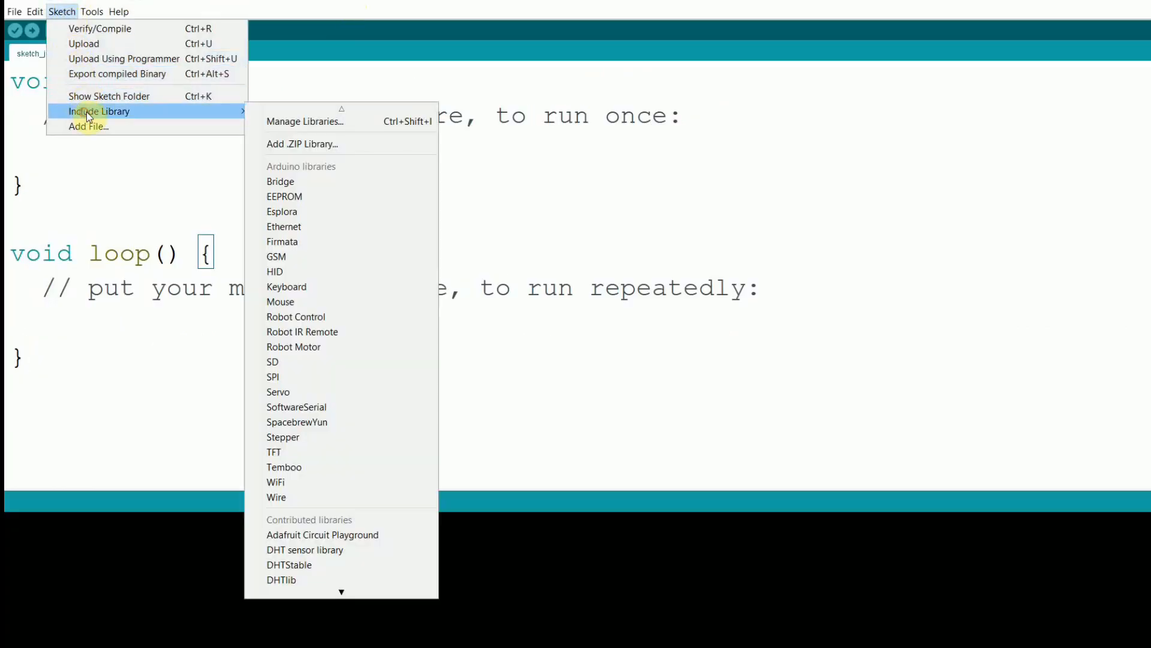
{"action": "left_click", "coordinate": [303, 144]}
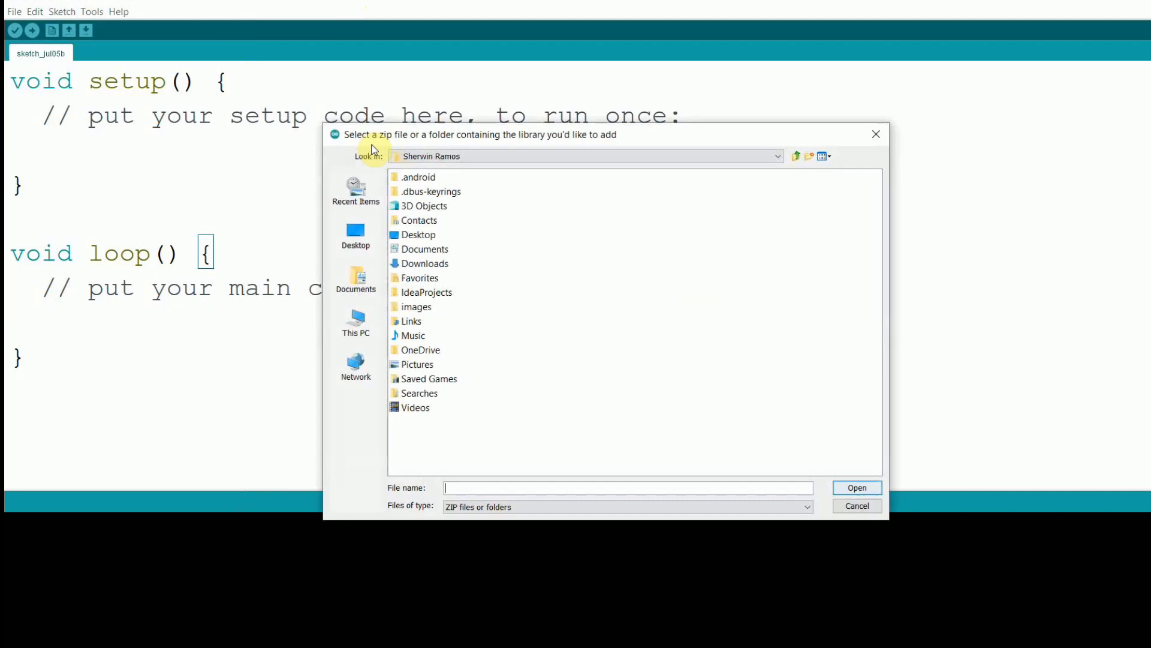
{"action": "left_click", "coordinate": [356, 234]}
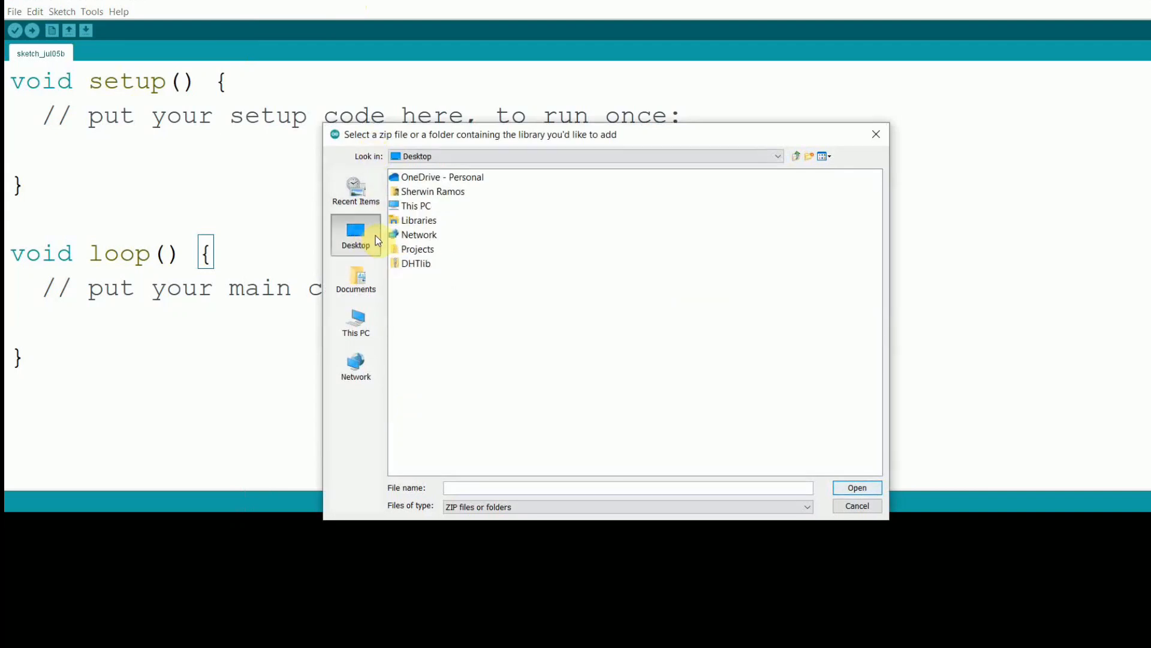
{"action": "left_click", "coordinate": [416, 263]}
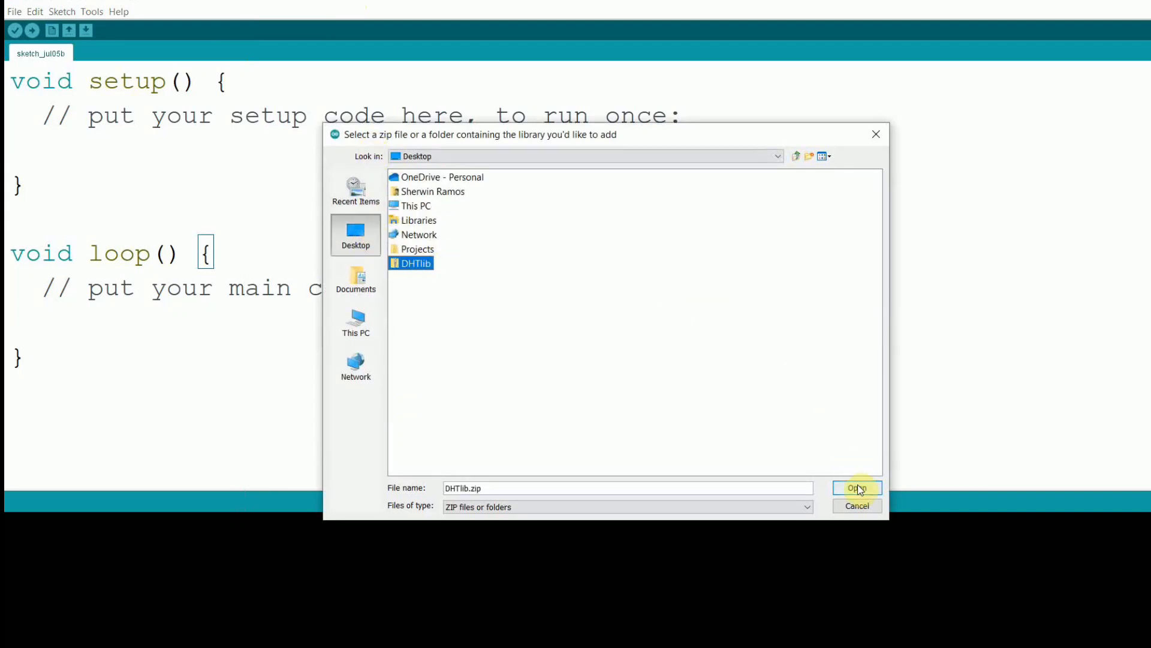
{"action": "mouse_move", "coordinate": [872, 496]}
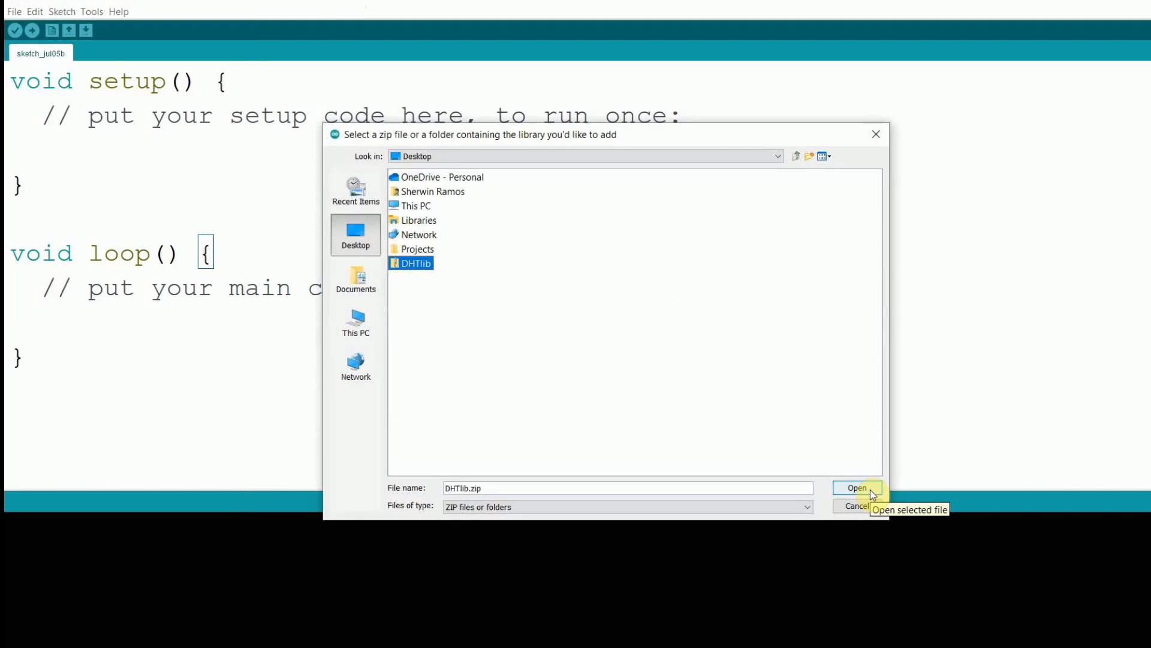
{"action": "left_click", "coordinate": [856, 487]}
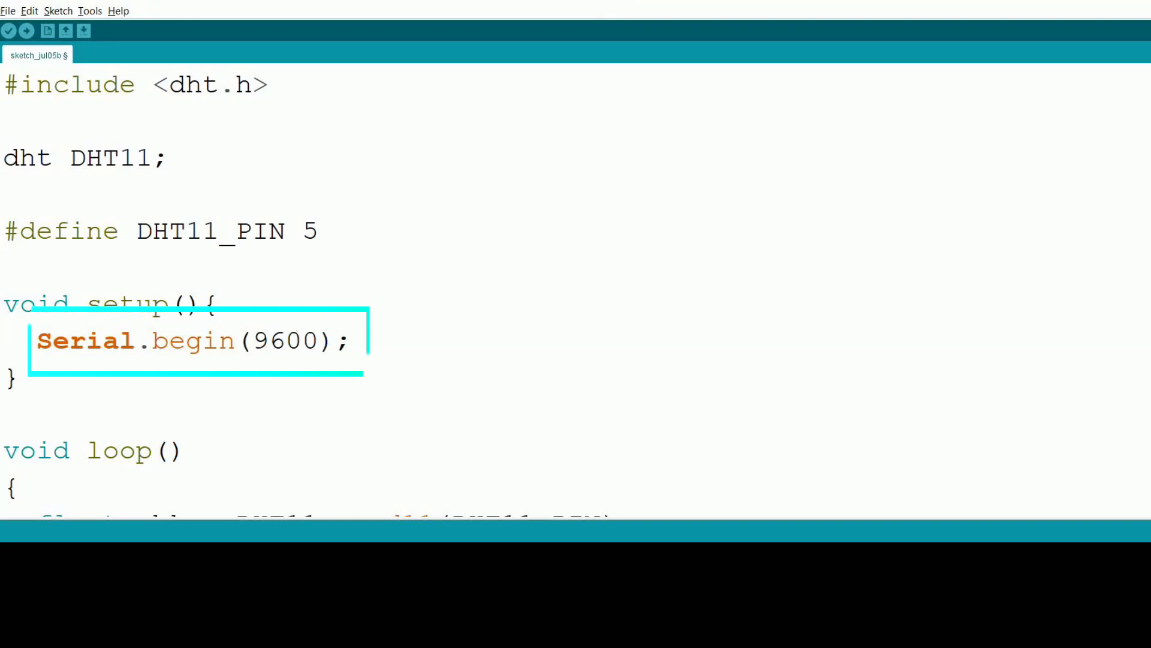
Scroll through the DHT11 sketch with dht.h, read11 and 9600-baud serial output.
{"action": "scroll", "scroll_direction": "down", "scroll_amount": 3}
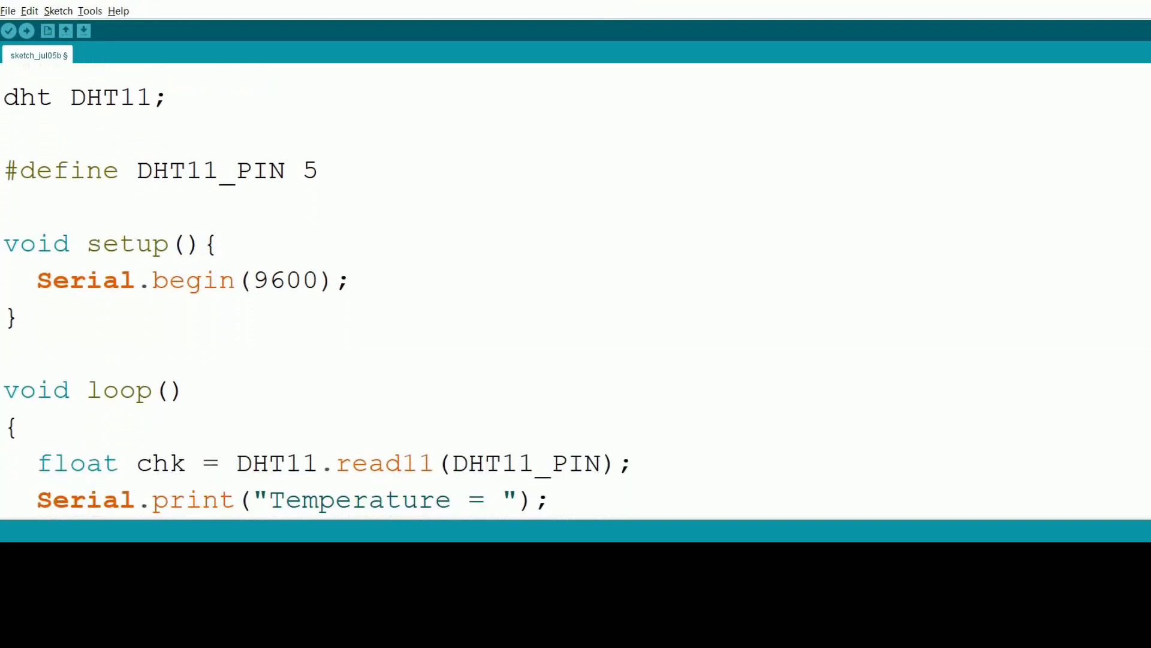
{"action": "scroll", "scroll_direction": "down", "scroll_amount": 3}
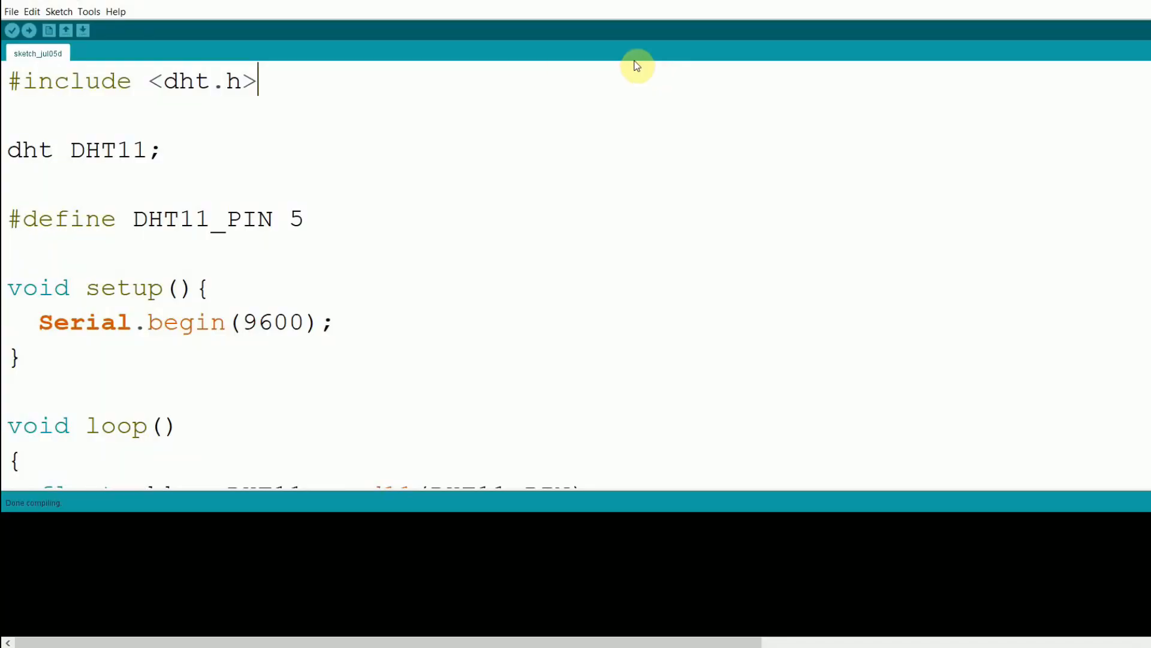
Upload the sketch to the Arduino Uno, then open the Serial Monitor from Tools.
{"action": "left_click", "coordinate": [27, 32]}
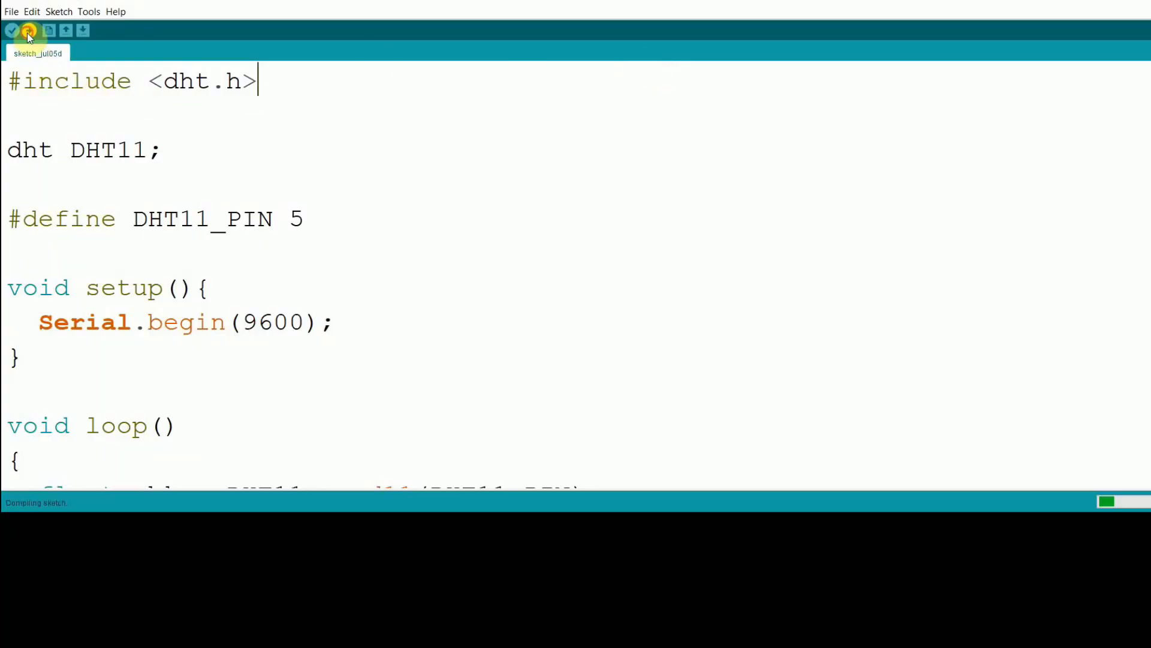
{"action": "left_click", "coordinate": [27, 30]}
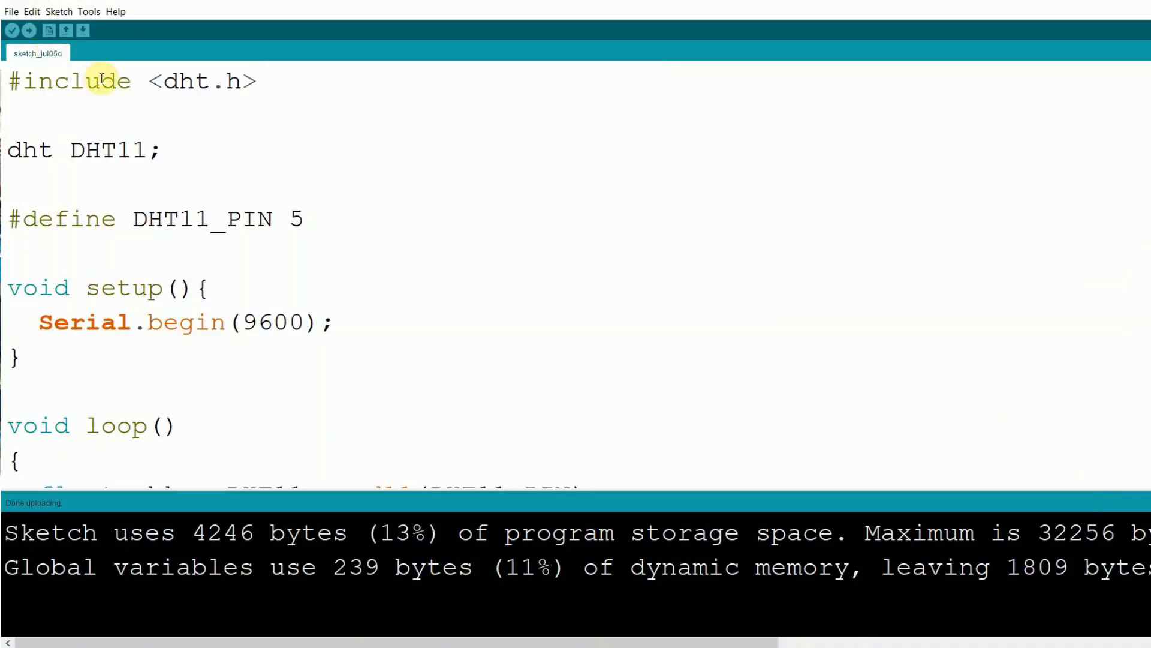
{"action": "left_click", "coordinate": [90, 12]}
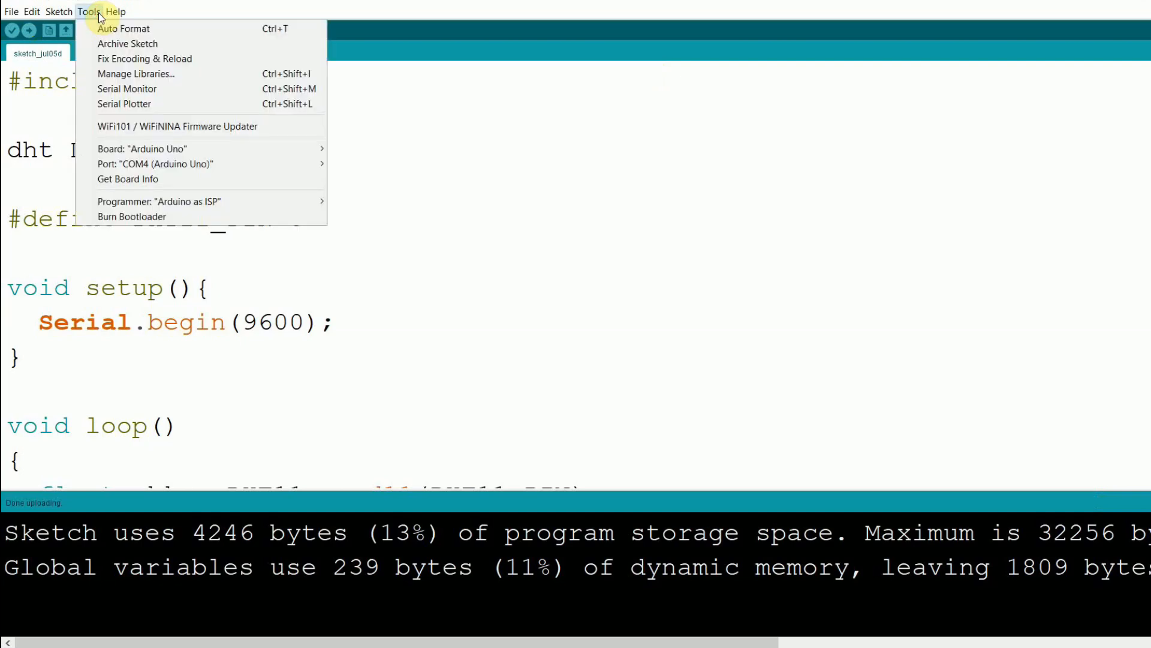
{"action": "left_click", "coordinate": [127, 89]}
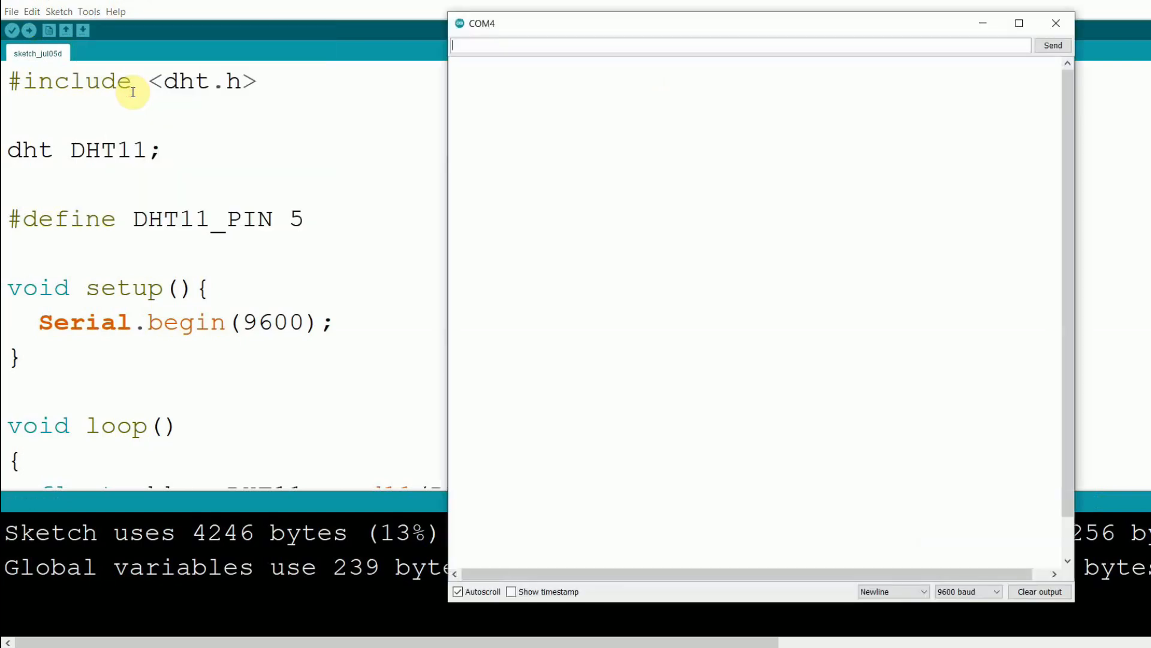